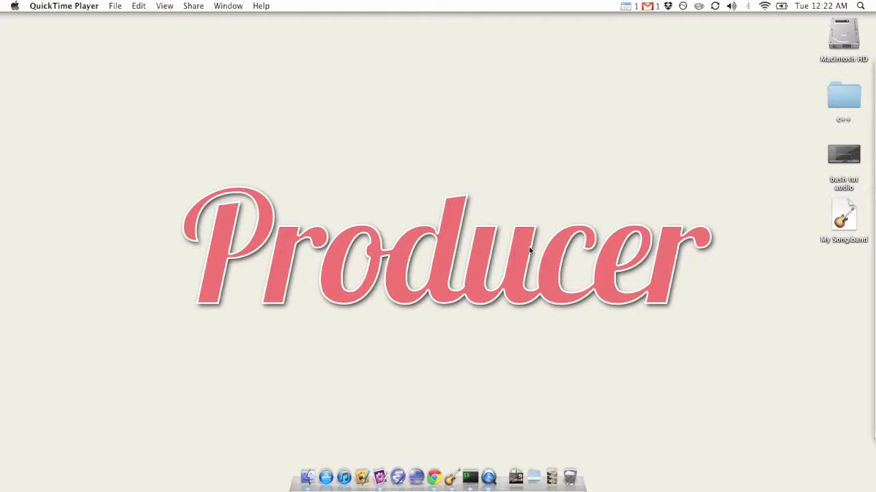
mouse_move(433, 477)
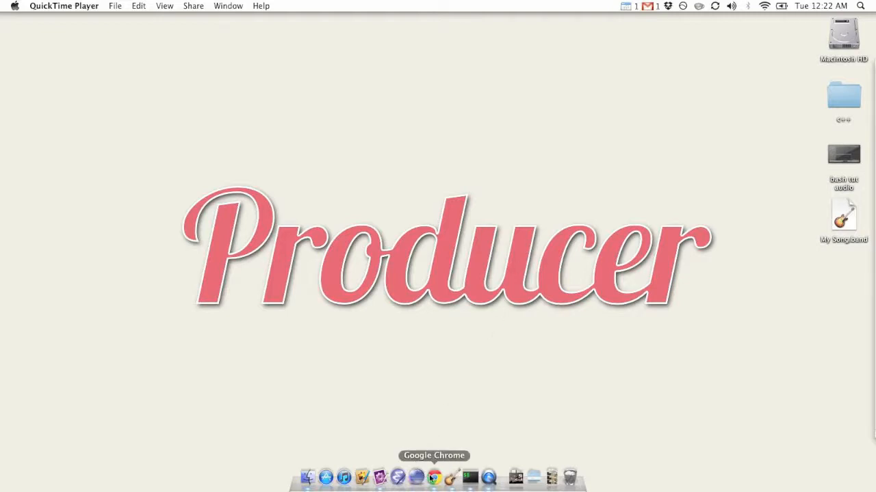
Step: Launch Chrome, visit git-scm.com, and open its older Git releases list
left_click(429, 478)
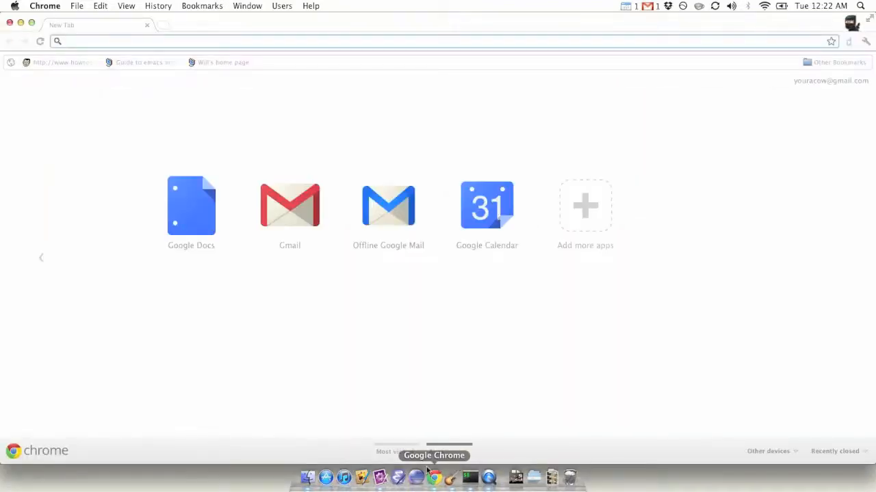
type("github.com")
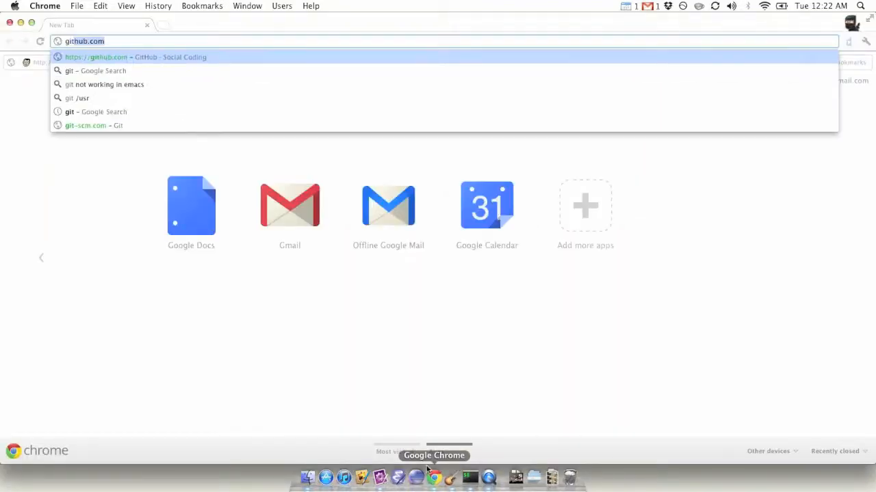
type("git-scm.com")
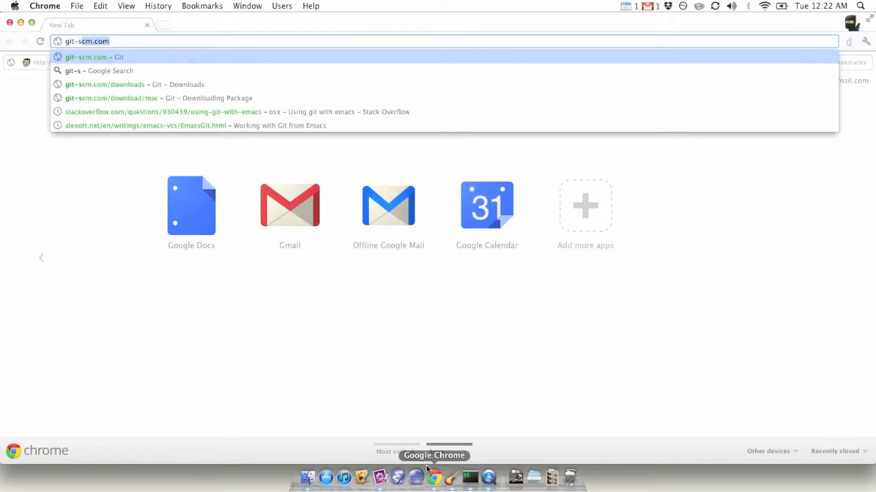
left_click(94, 57)
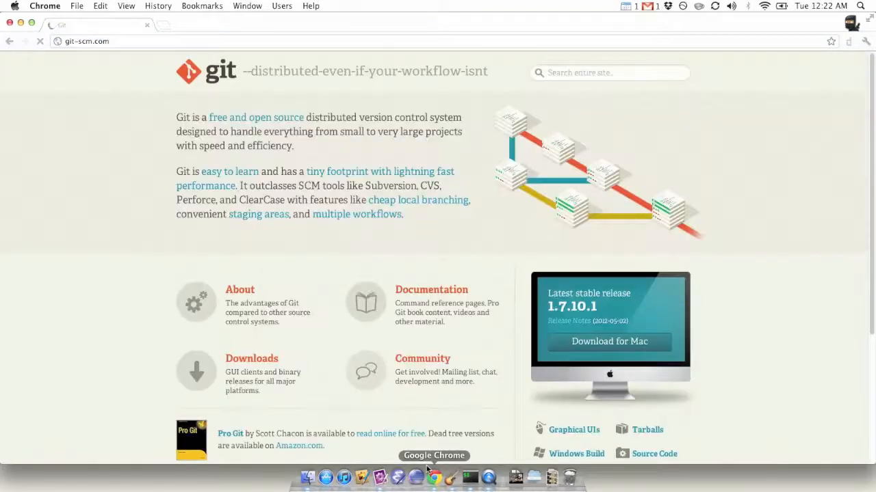
scroll("down", 3)
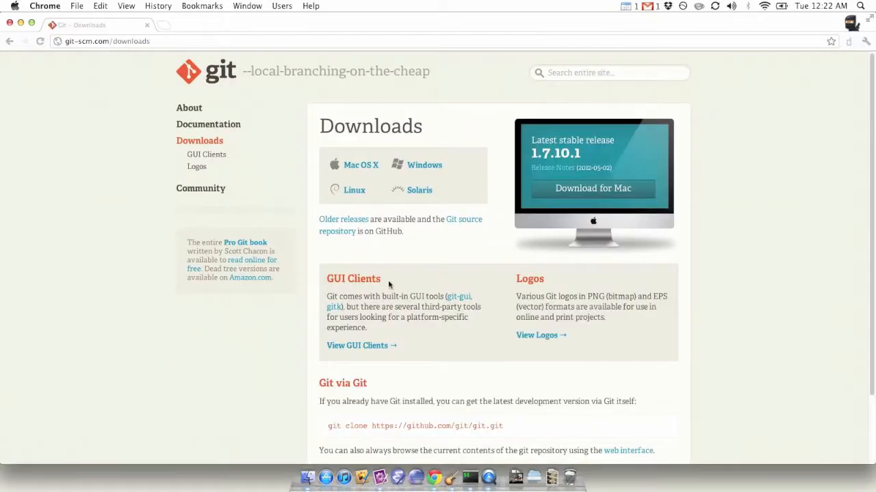
mouse_move(366, 221)
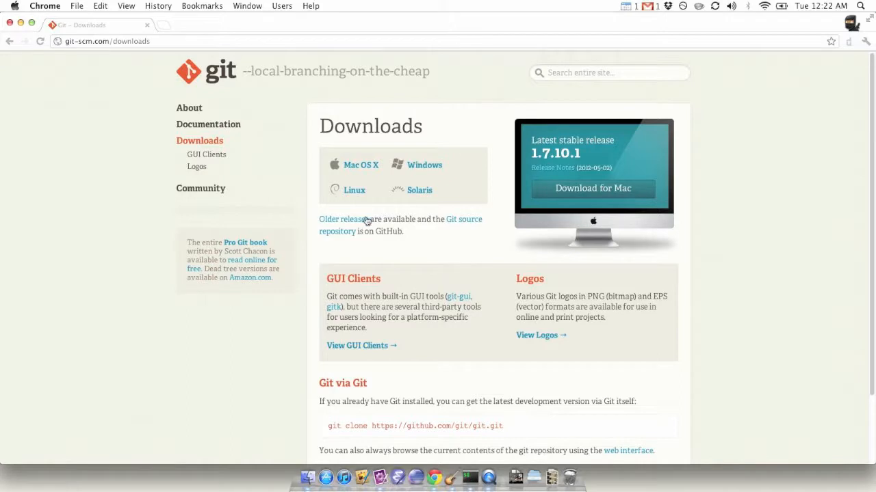
left_click(344, 219)
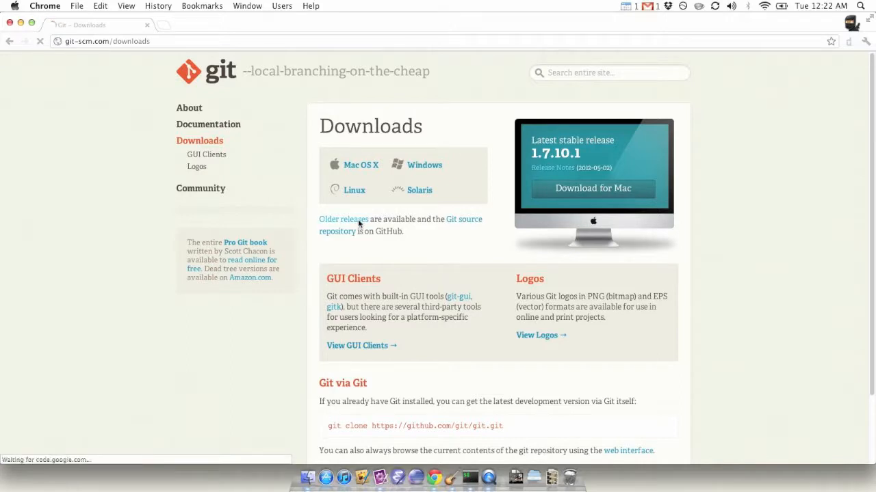
left_click(342, 219)
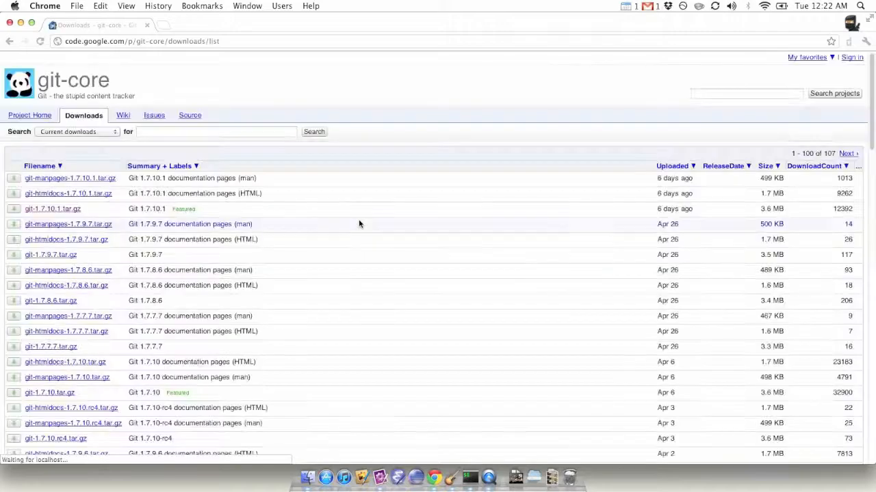
mouse_move(52, 208)
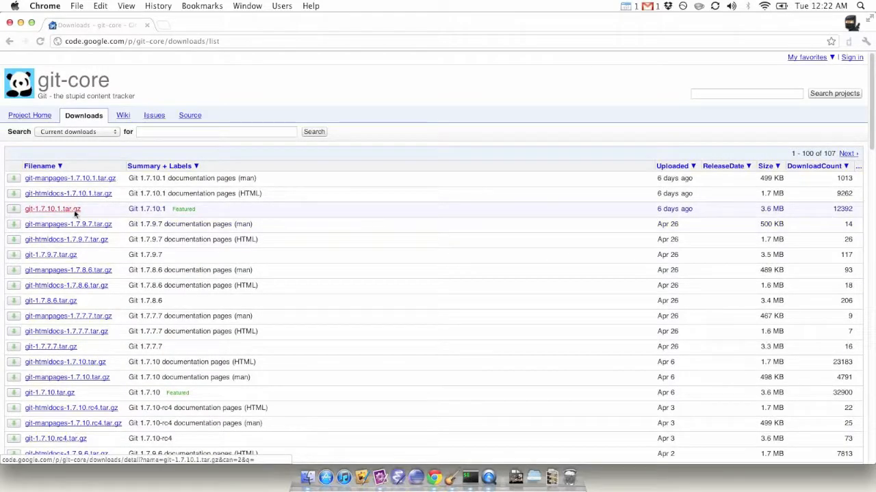
Step: Download git-1.7.10.1.tar.gz from its Google Code detail page and open iTerm
left_click(52, 209)
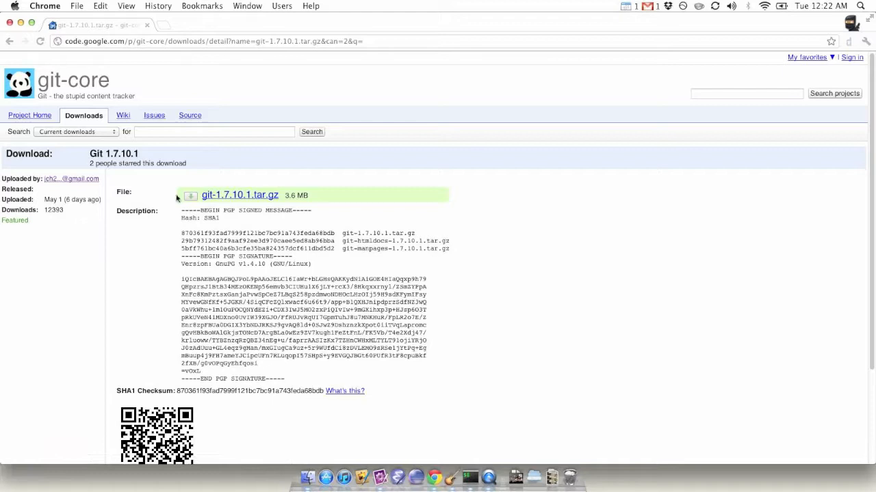
left_click(238, 195)
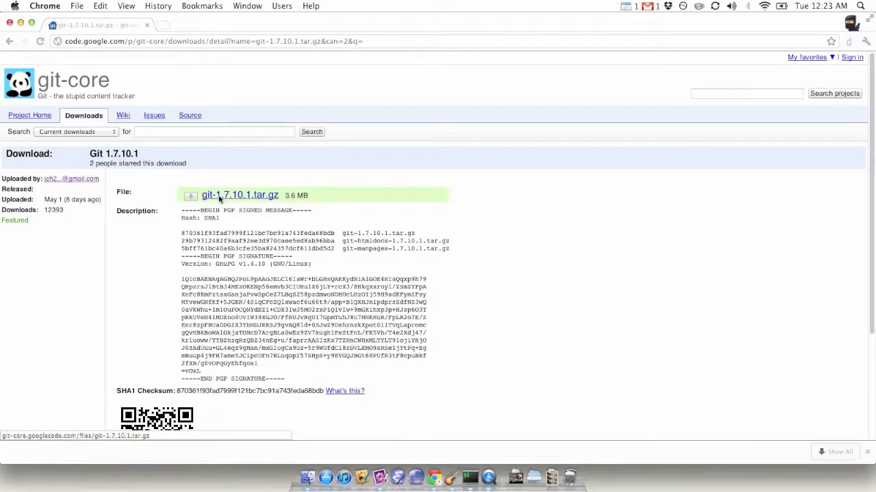
left_click(240, 195)
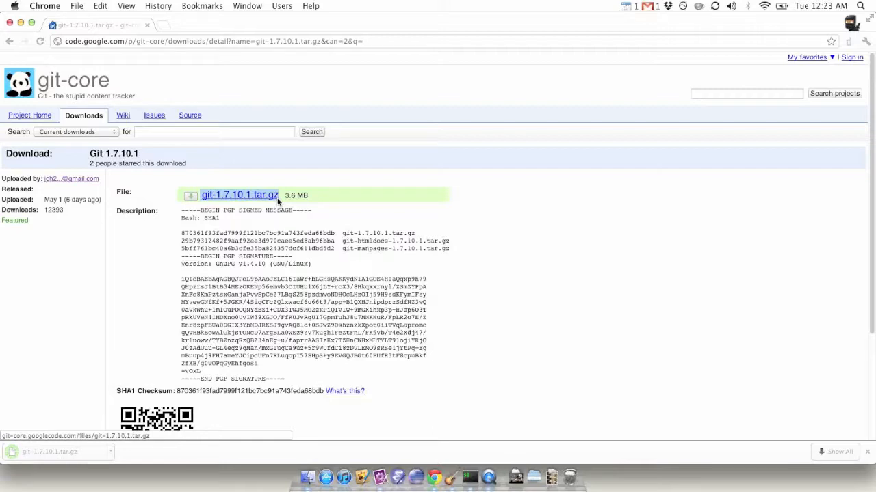
mouse_move(399, 367)
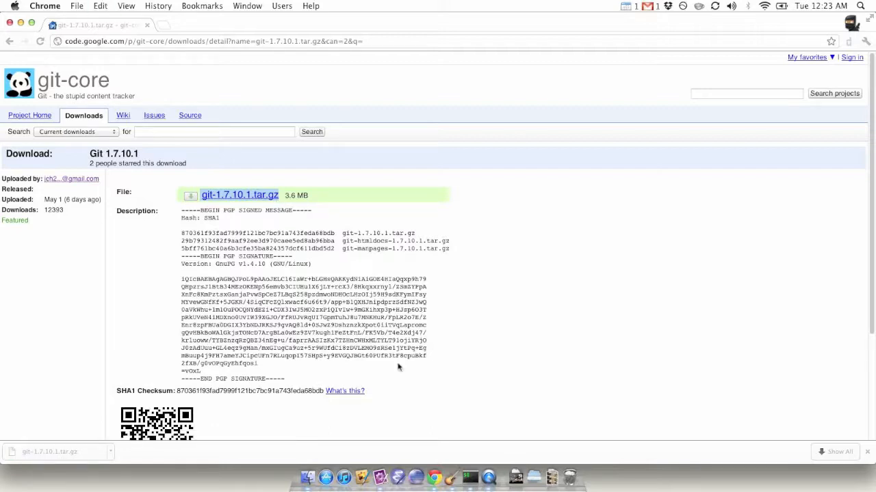
left_click(467, 475)
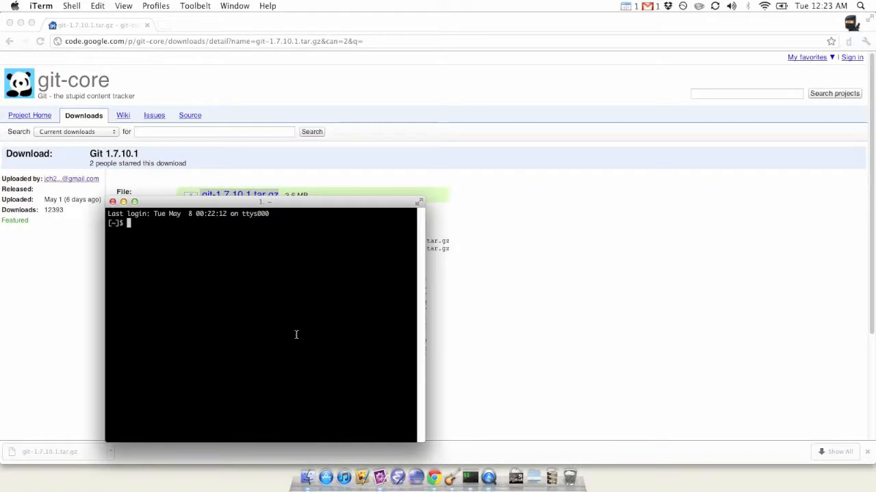
Step: Change to Downloads and extract git-1.7.10.1.tar.gz with tar -xzvf
type("cd Do")
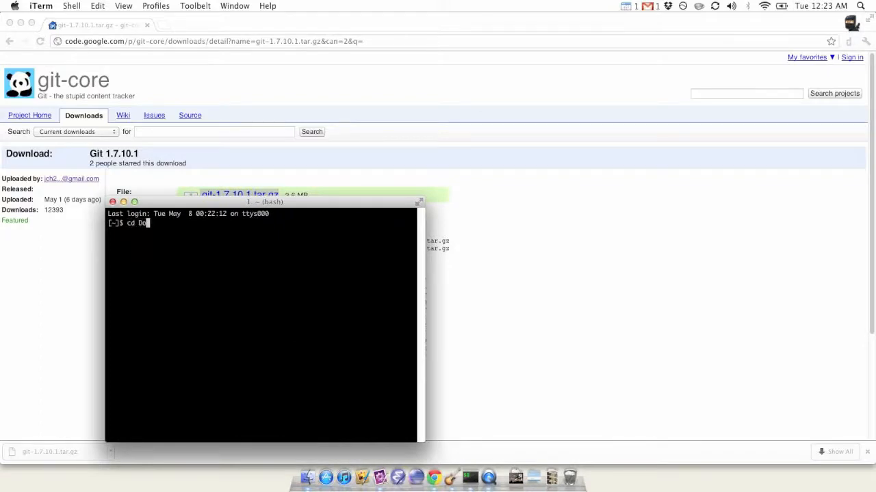
type("wnloads/")
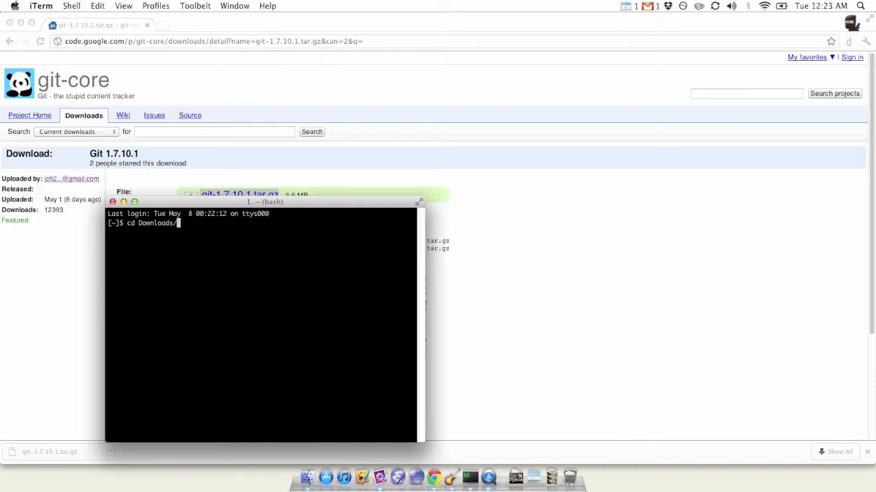
type("tar -")
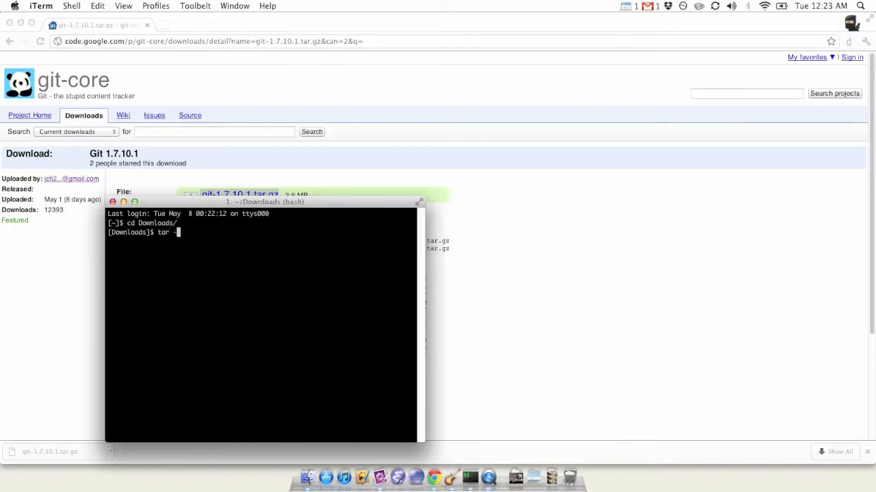
type("x")
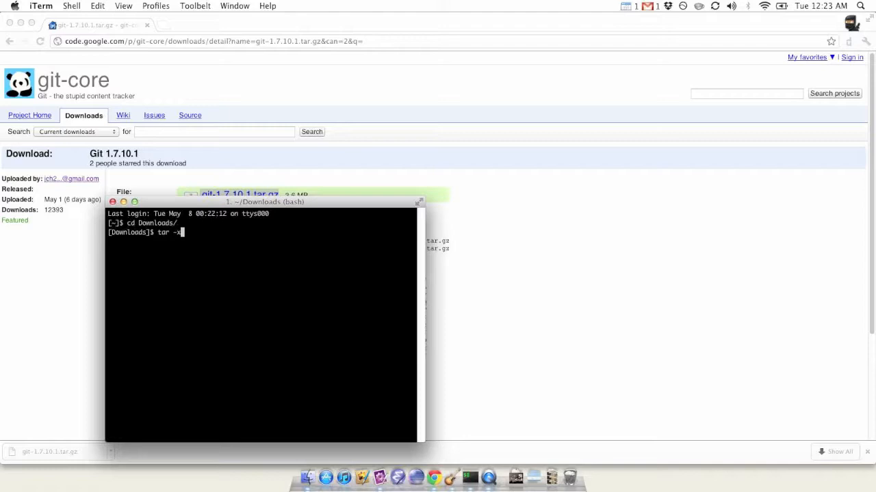
type("zvf")
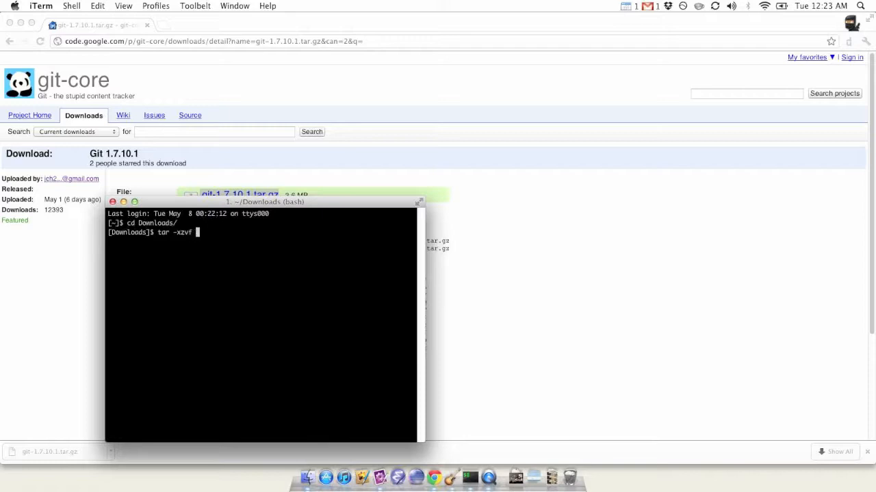
type("git-1.7.10.1.tar.gz")
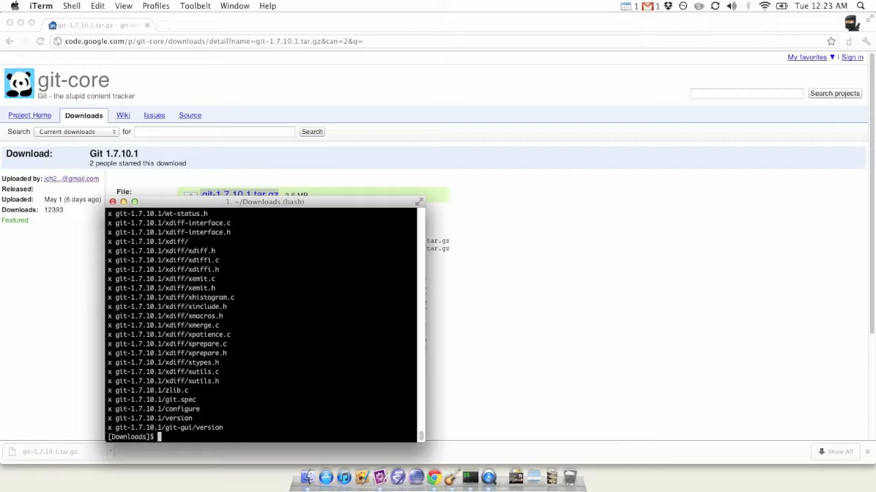
type("cd")
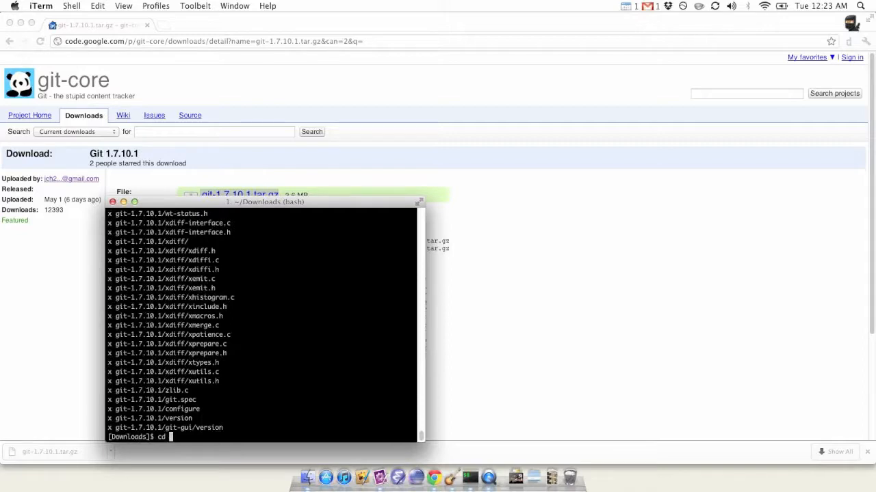
Step: Enter the git-1.7.10.1 folder and check git's current location with which git
type("git-1.7.10.1")
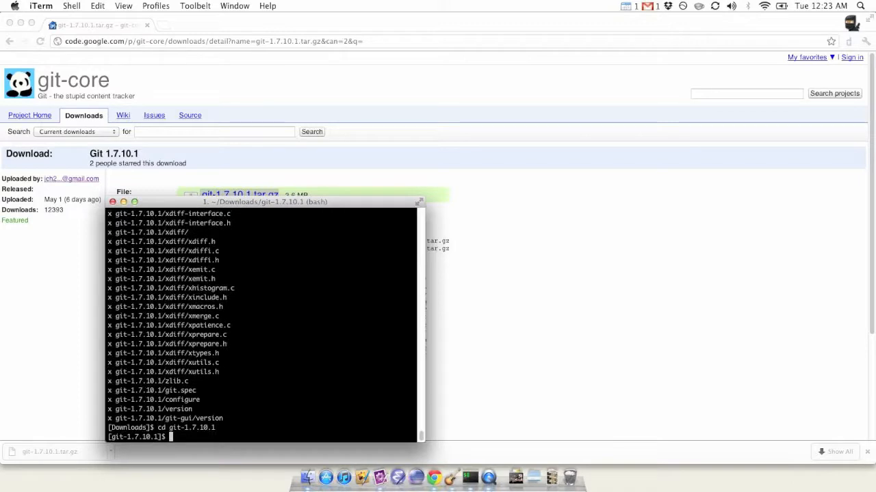
type("which git")
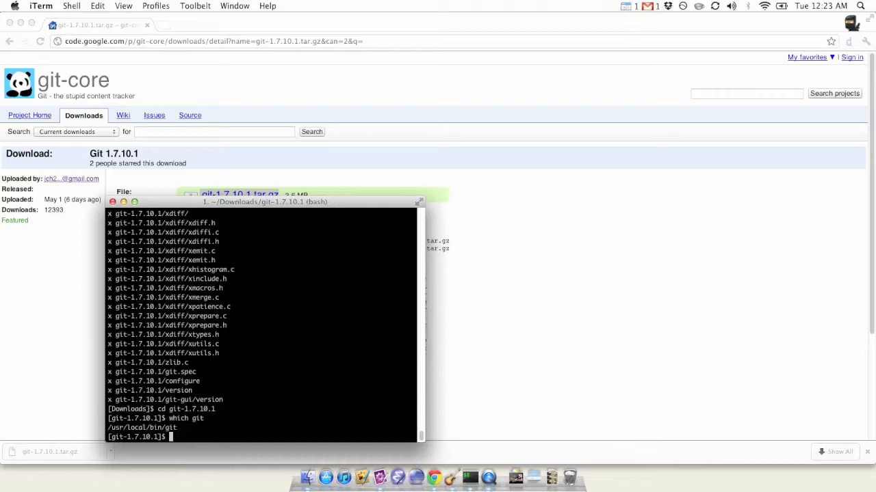
mouse_move(212, 382)
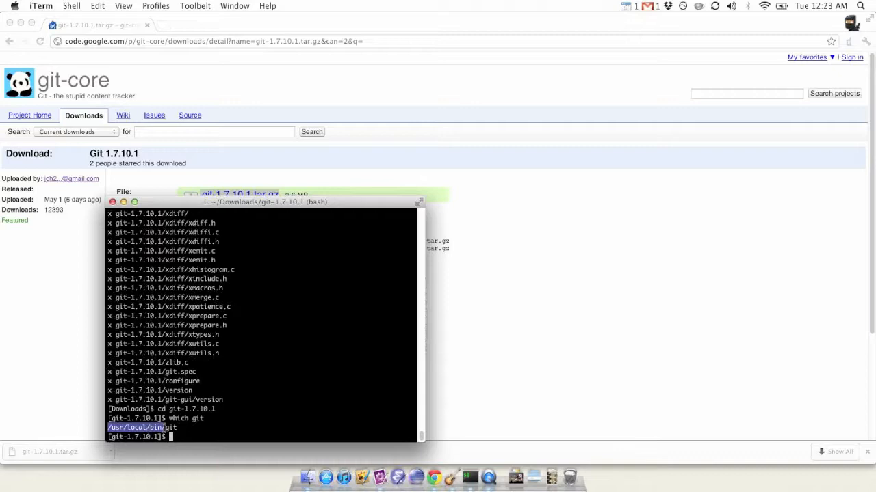
left_click(193, 437)
type(".")
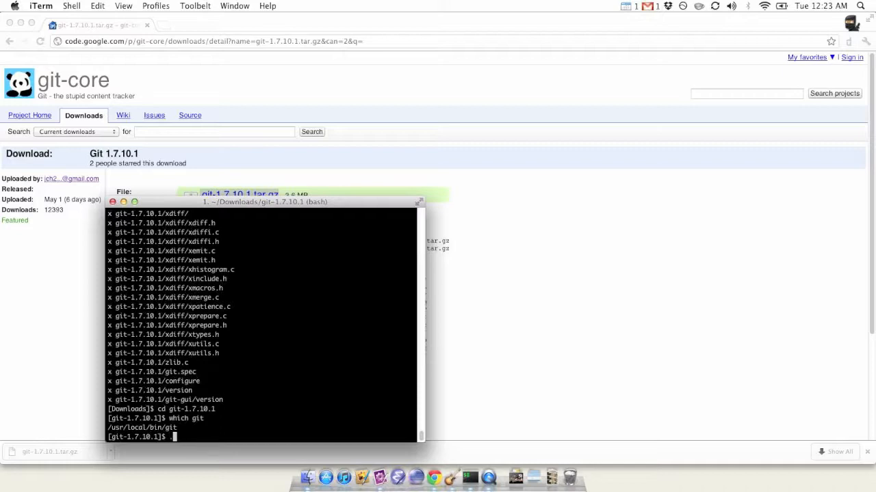
Step: Run ./configure --prefix=/usr/local/bin/ to configure the build
type("/")
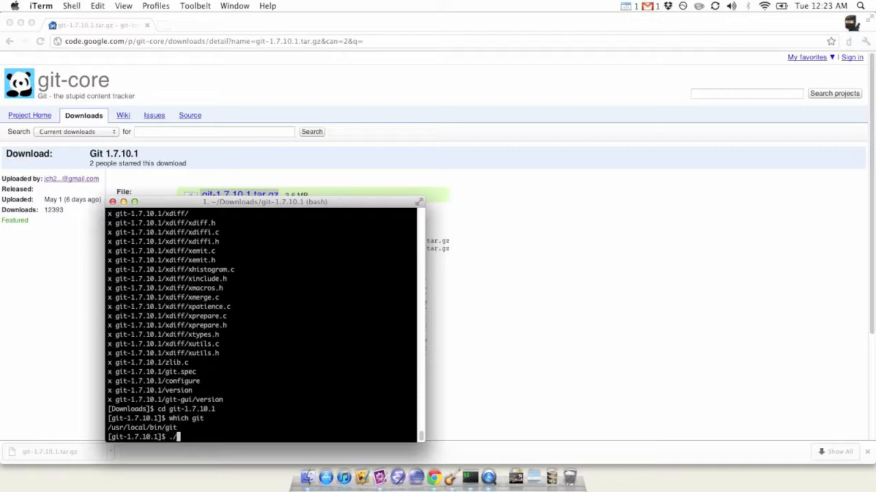
type("con")
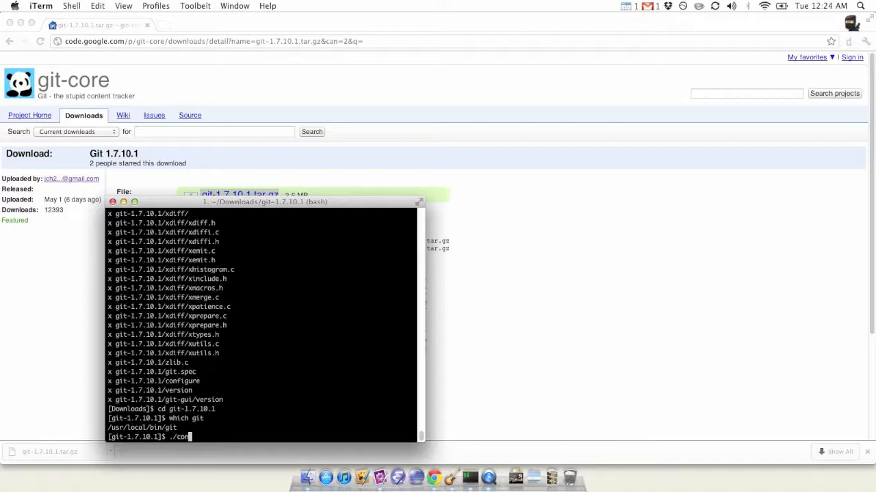
type("figure")
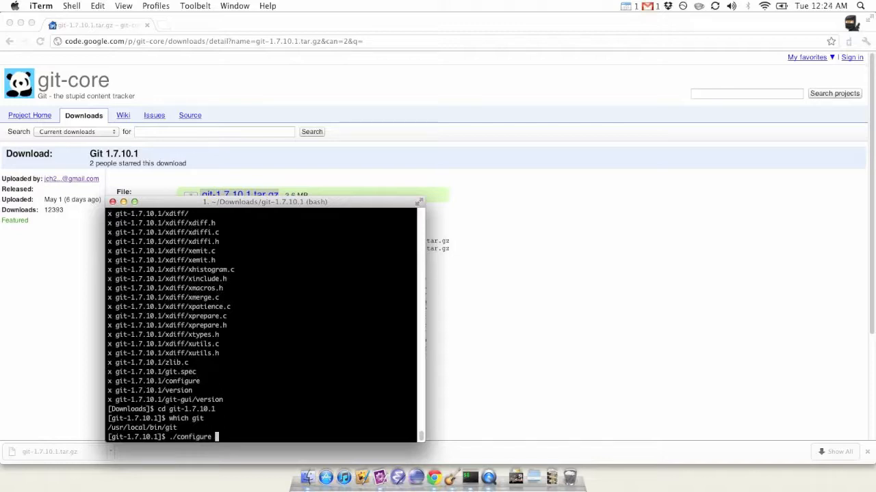
type("--p")
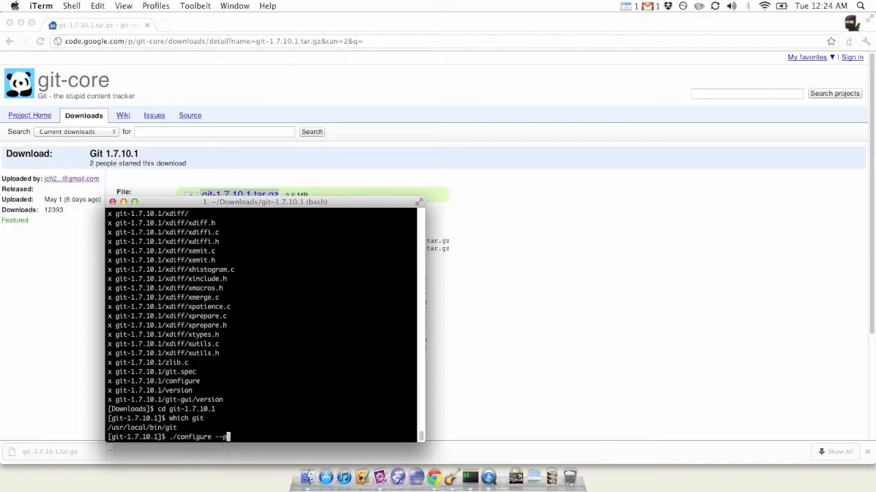
type("refix")
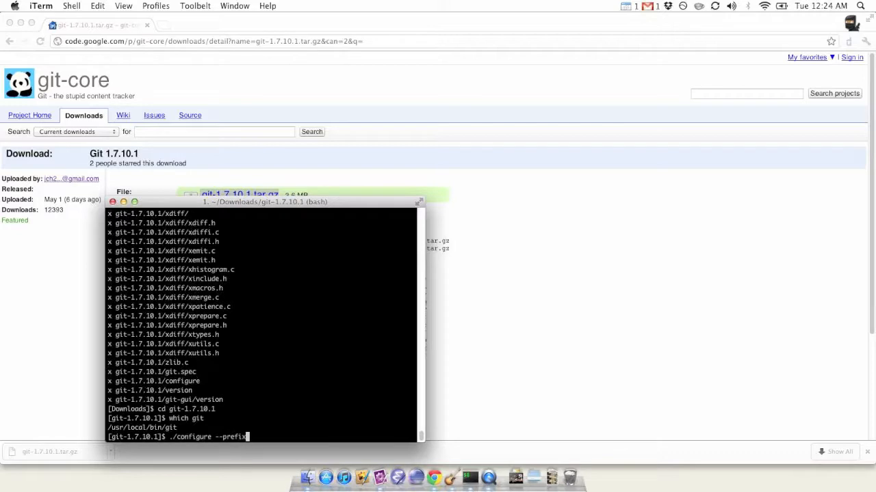
type("=")
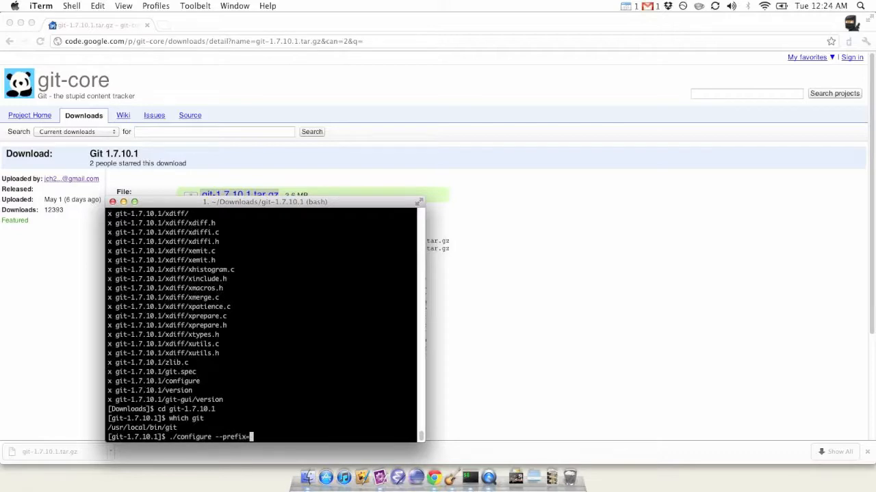
type("/usr/local/bin/")
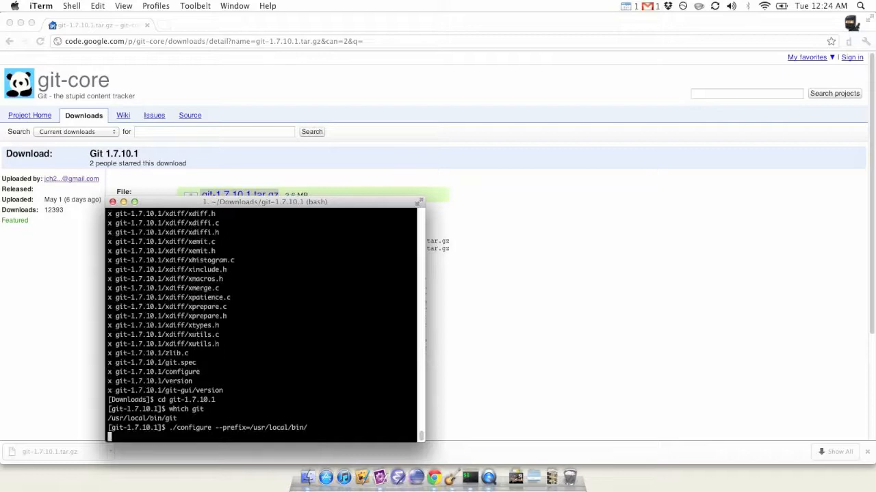
key("Return")
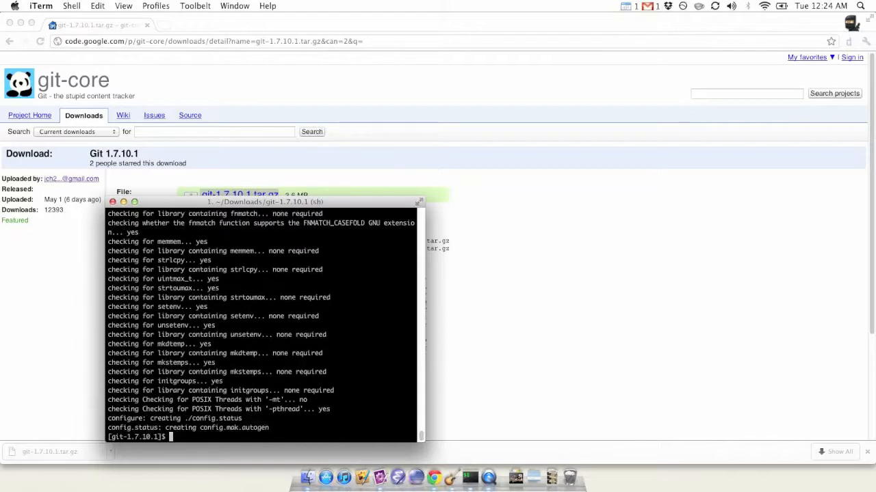
Step: Run make to compile the Git 1.7.10.1 source
type("make")
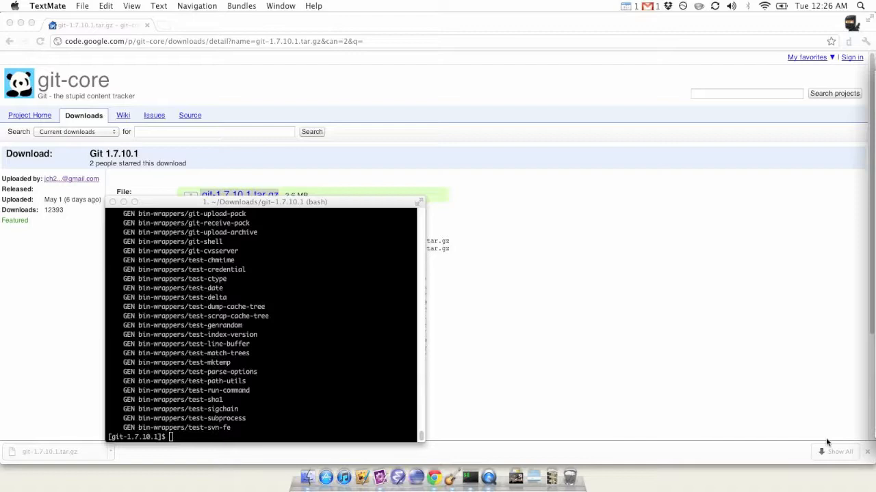
mouse_move(447, 386)
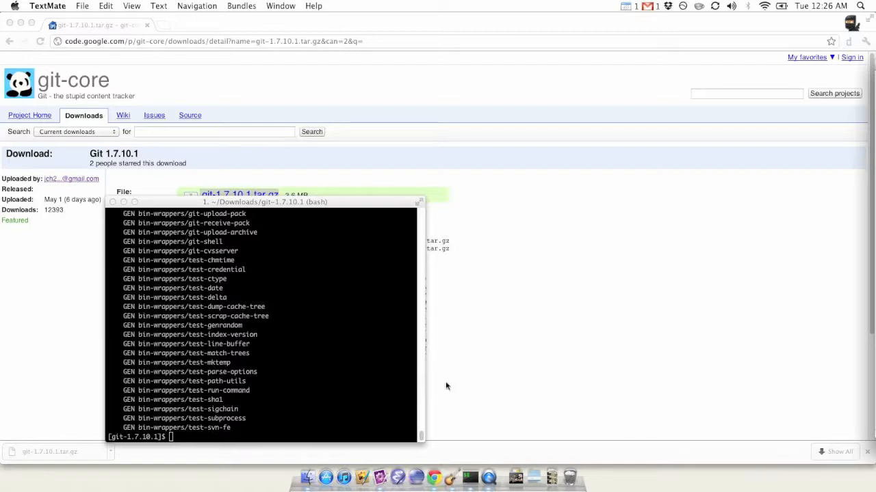
type("sudo")
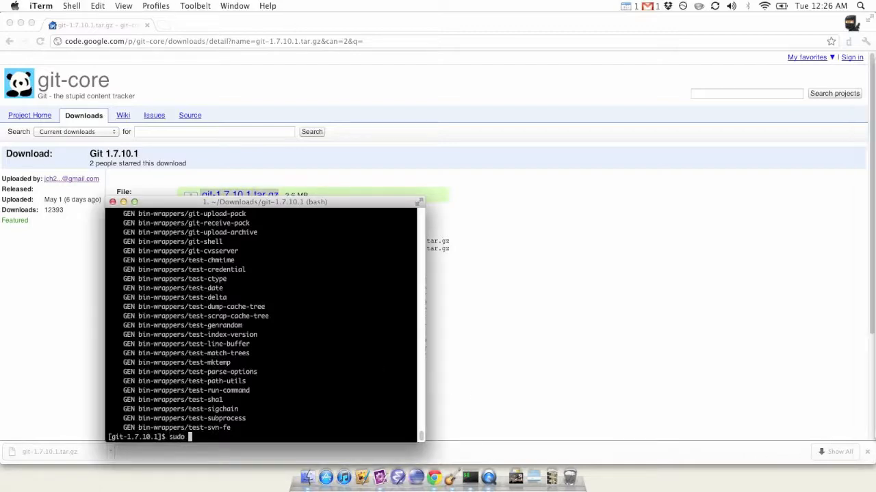
Step: Run sudo make install, entering the administrator password
type("make in")
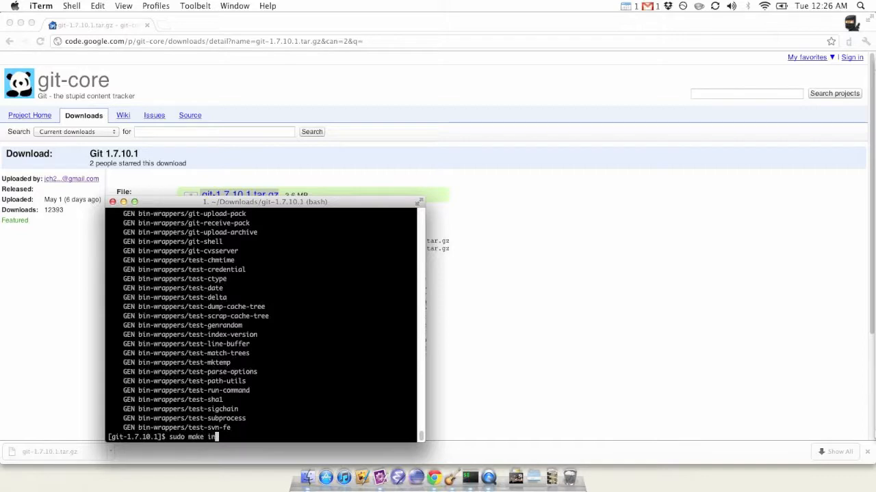
type("stall")
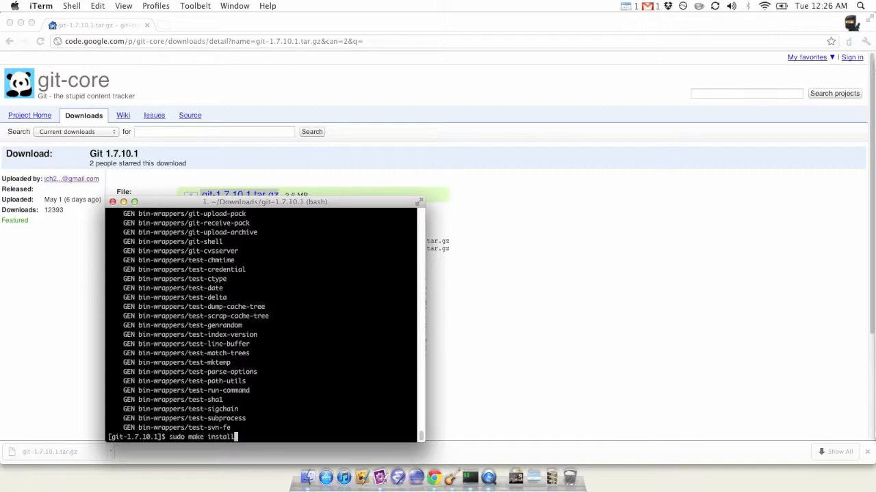
key("Return")
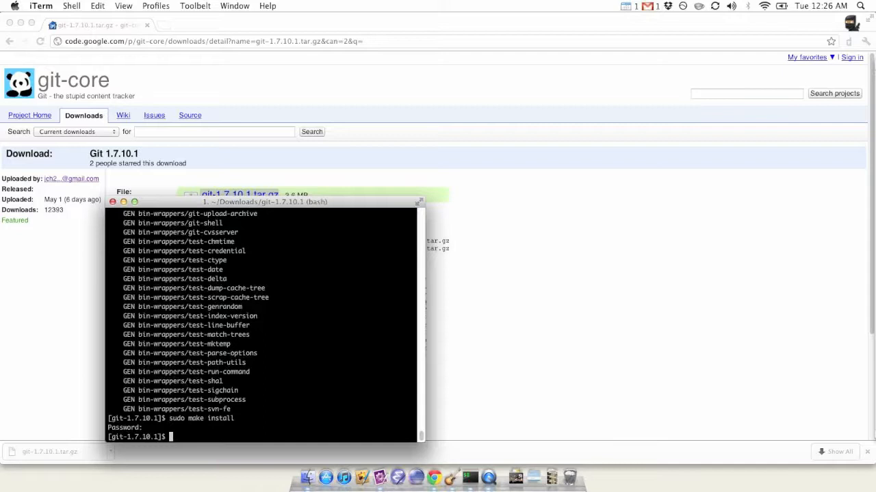
type("cd")
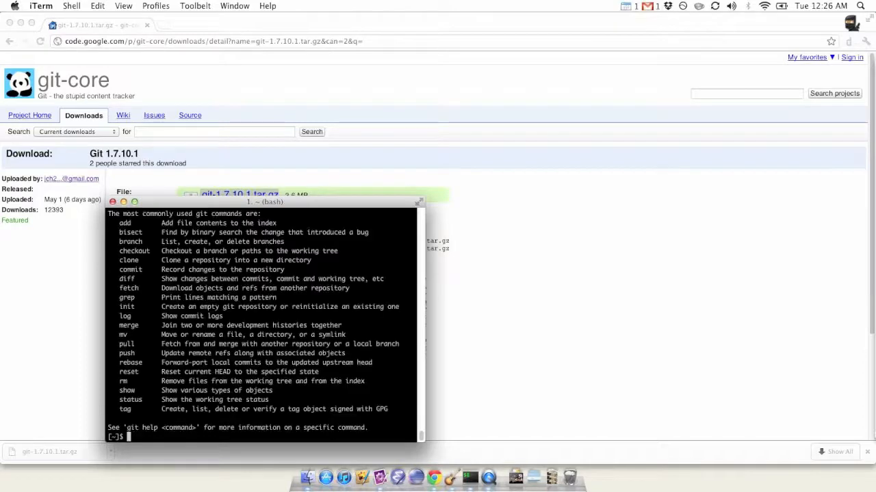
Step: Run git to list its commands, then type git --version
type("git")
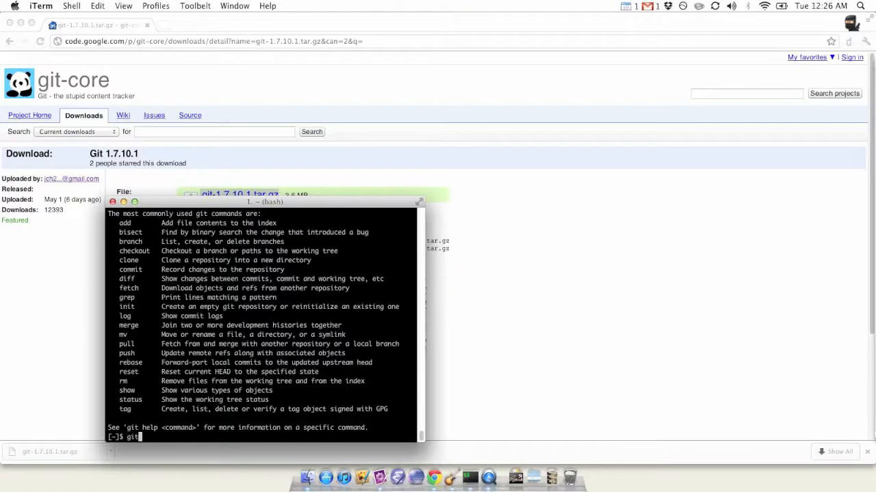
type("--version")
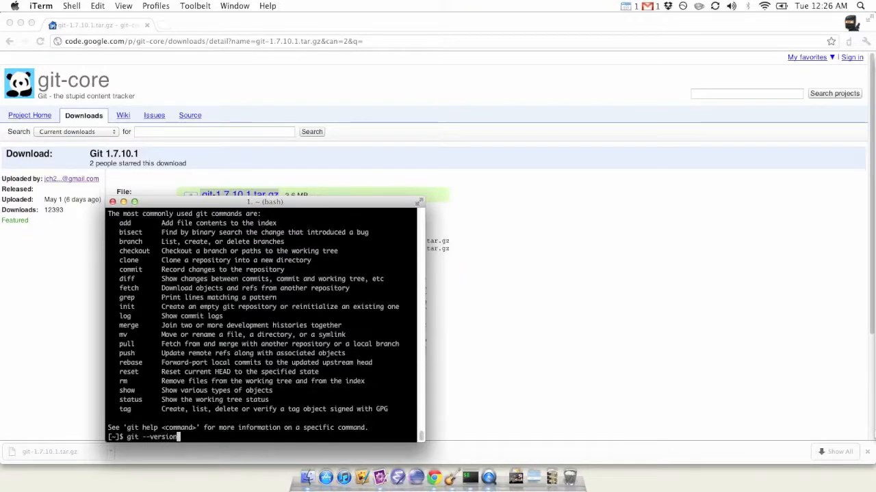